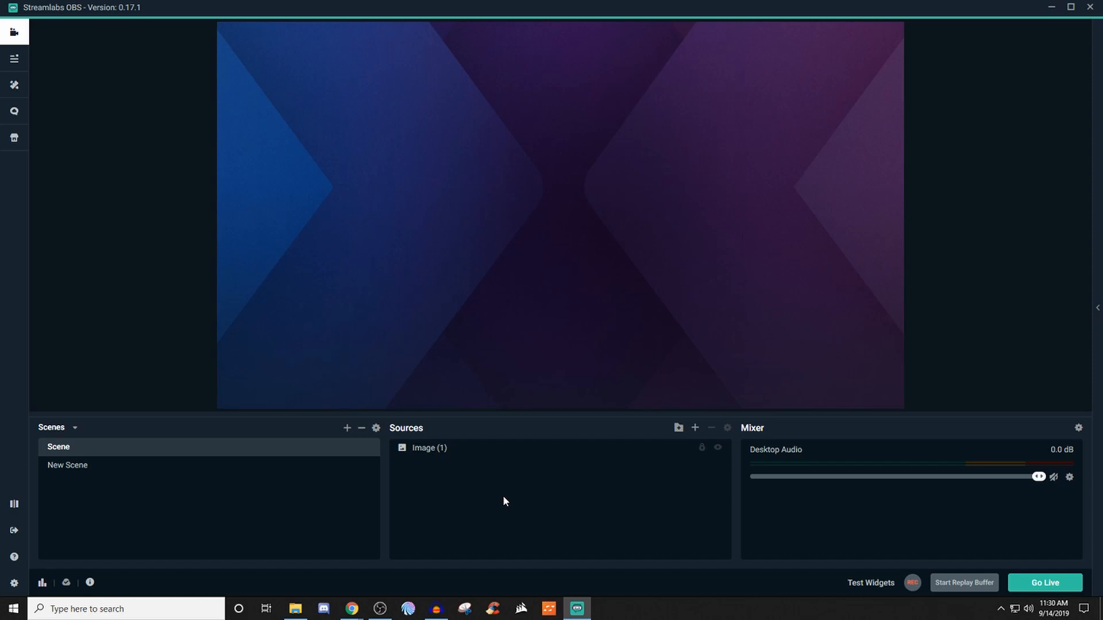
mouse_move(549, 510)
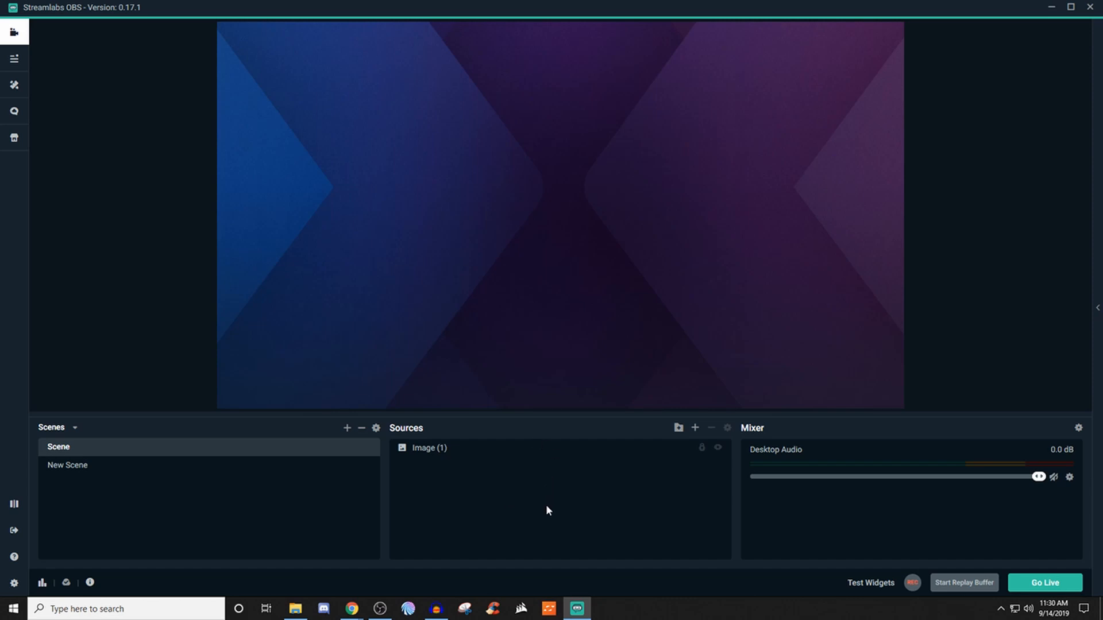
mouse_move(695, 427)
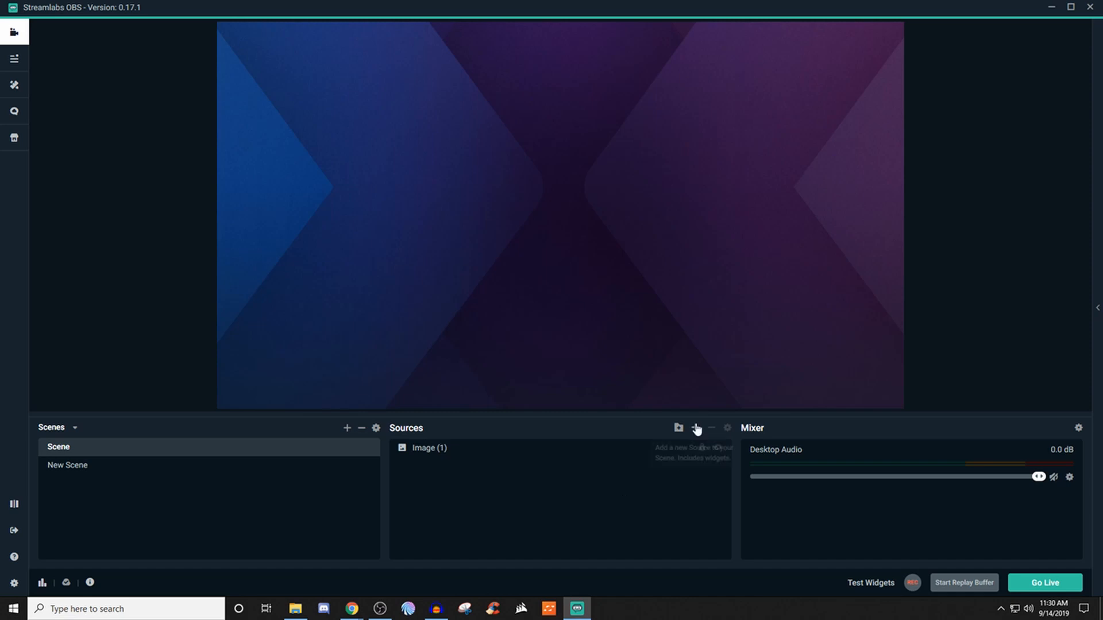
- Choose the Donation Ticker widget as a new source and proceed to naming it
click(695, 427)
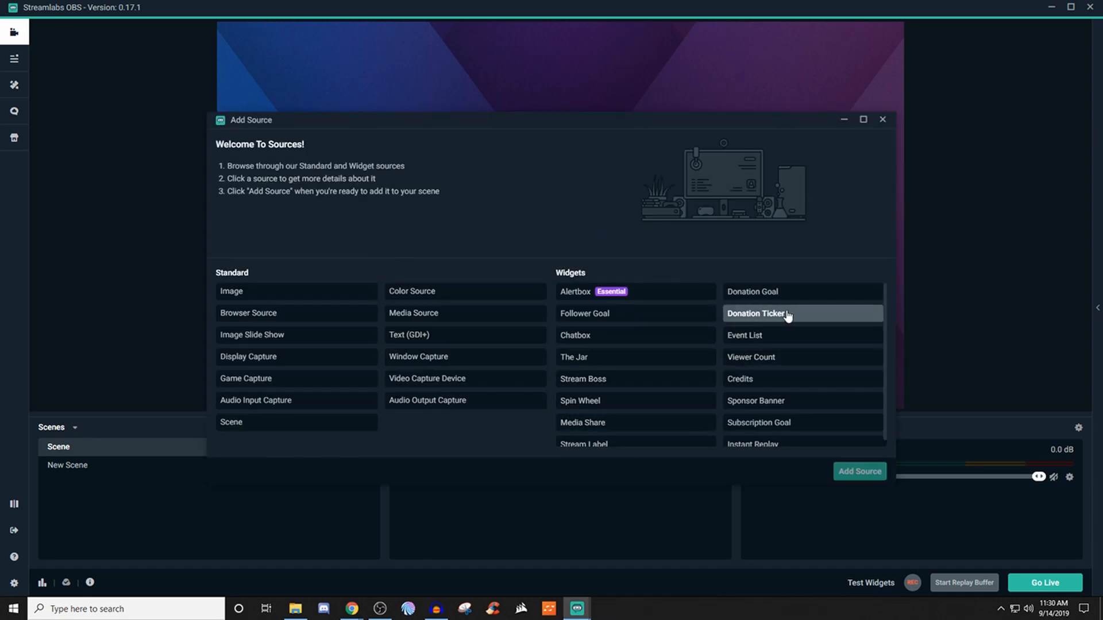
click(756, 313)
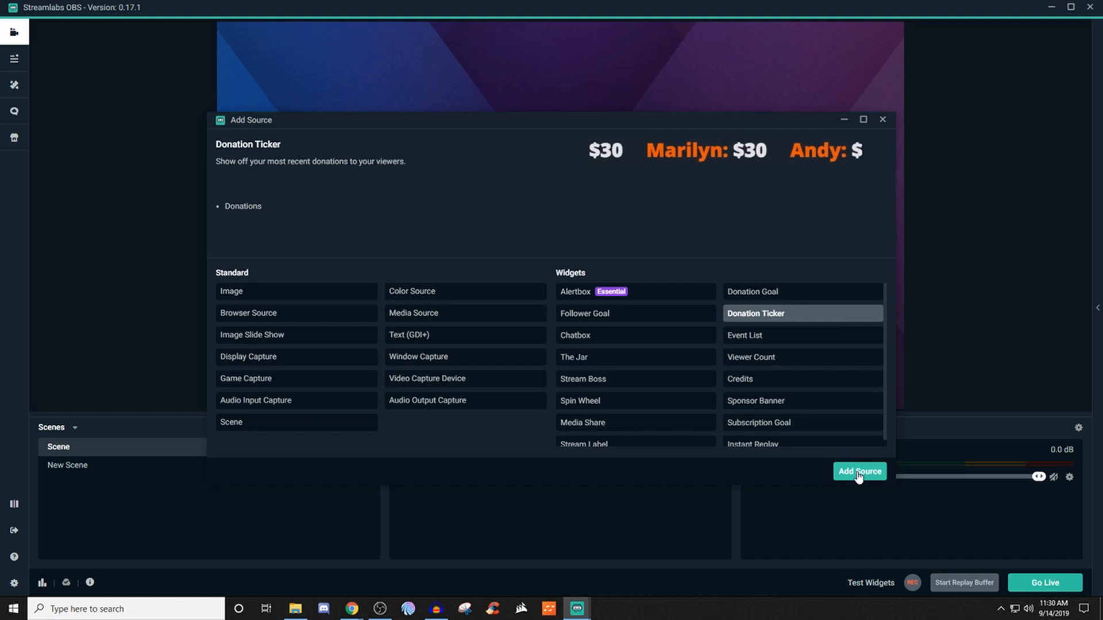
click(859, 471)
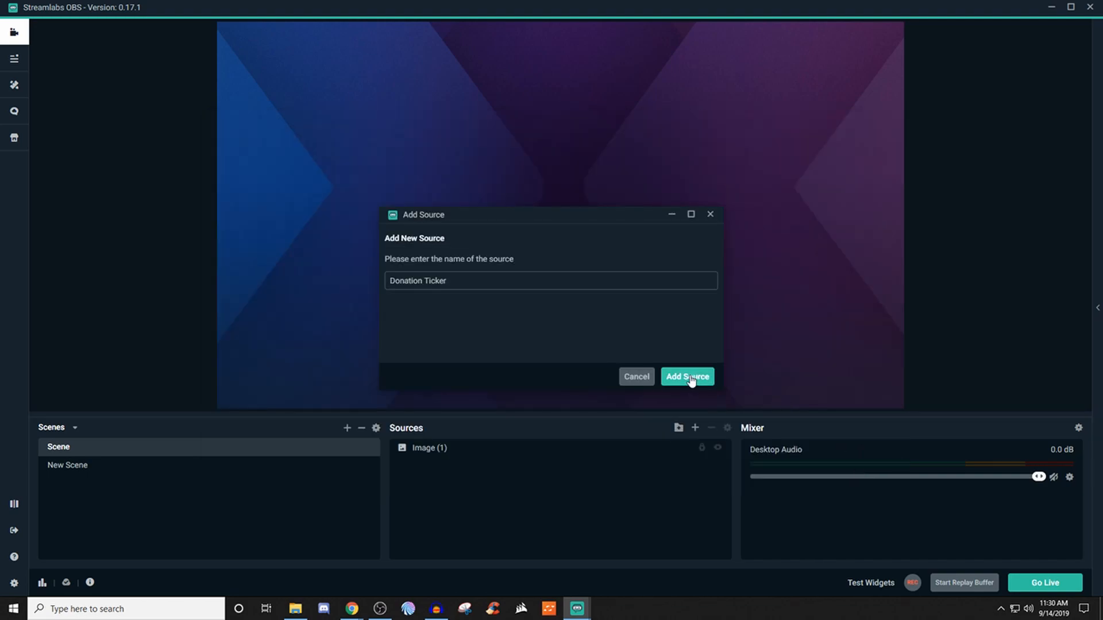
- Add the named ticker source, try several Text Scroll Speed values up to 9, and settle on 2
click(687, 377)
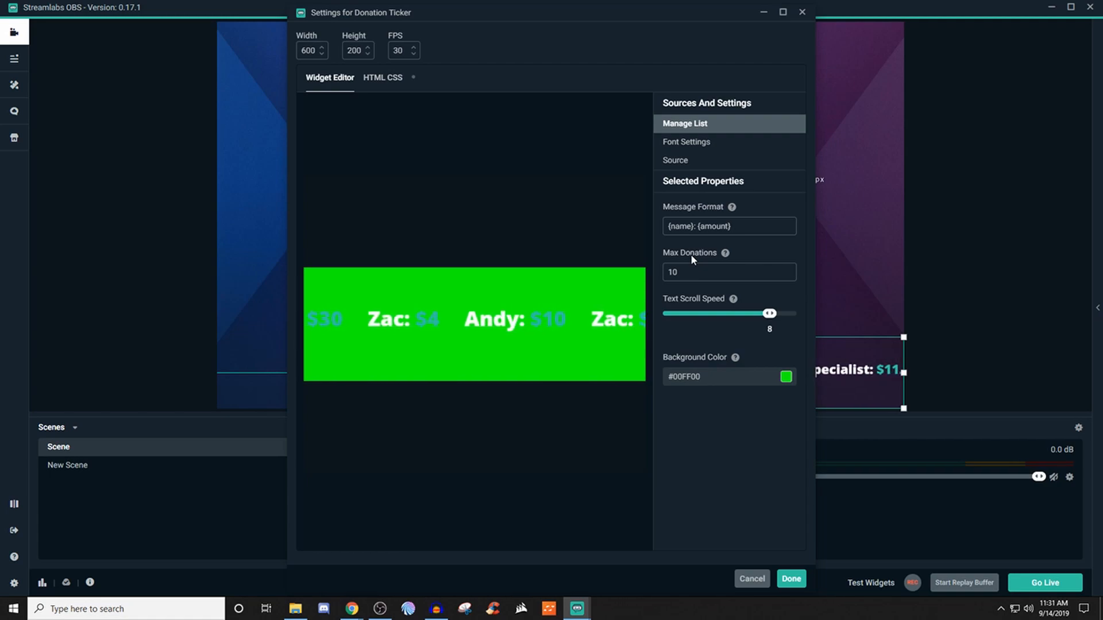
drag(770, 313, 765, 313)
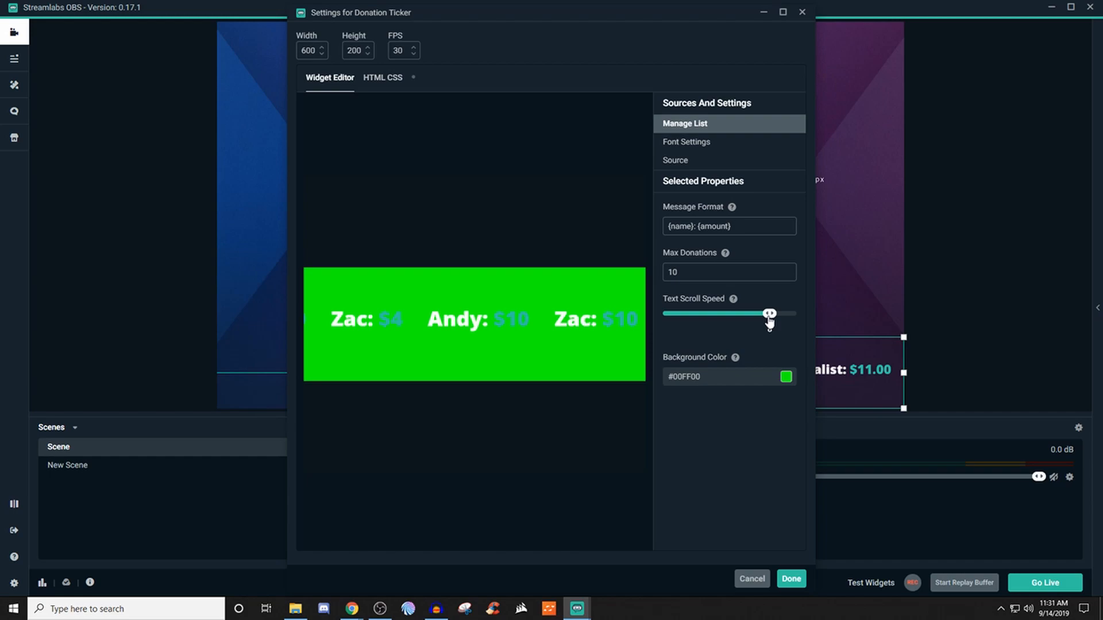
drag(766, 314, 737, 313)
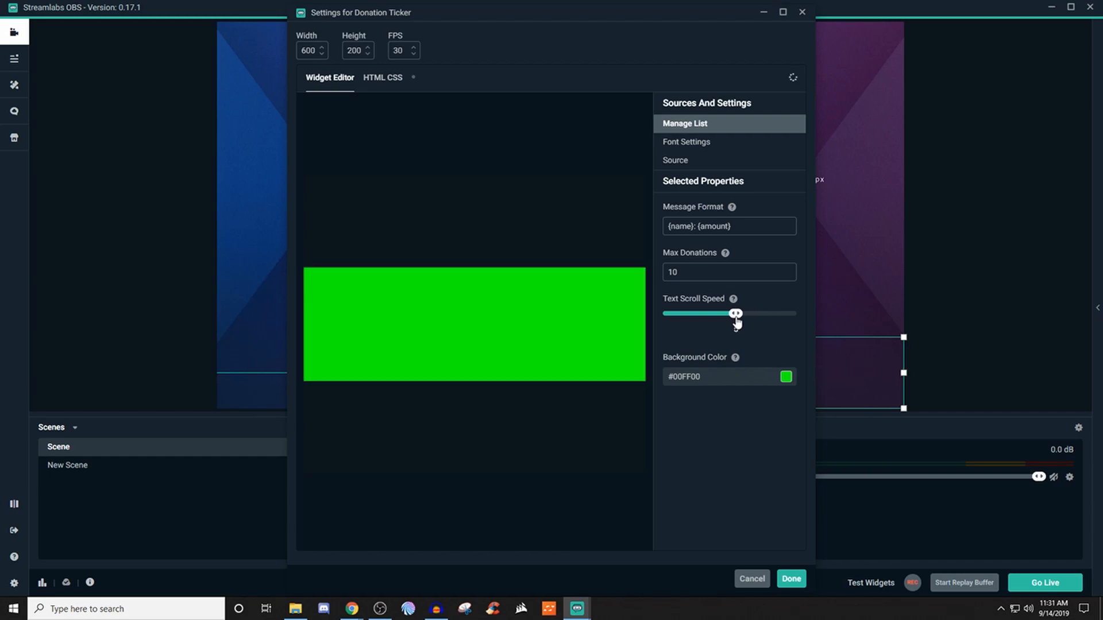
drag(736, 312, 730, 312)
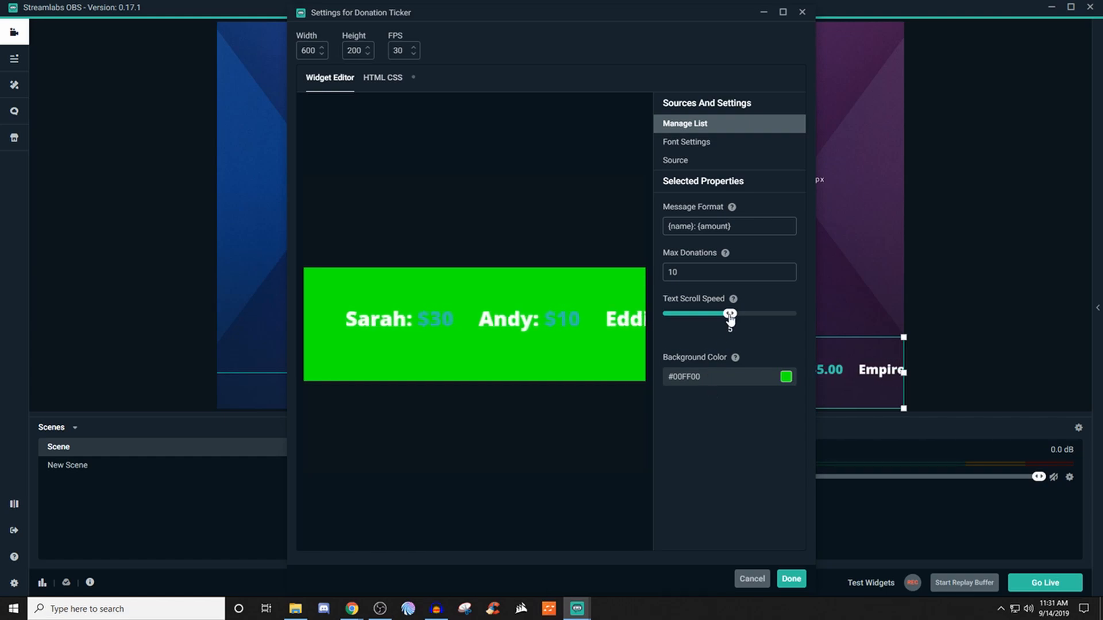
drag(729, 313, 782, 312)
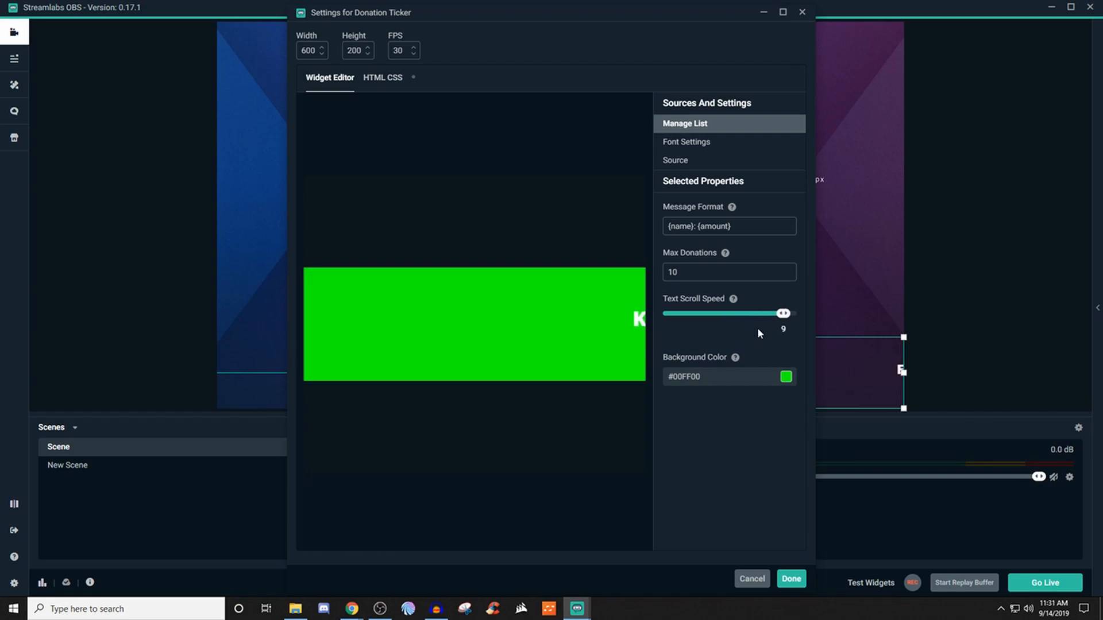
drag(783, 312, 784, 315)
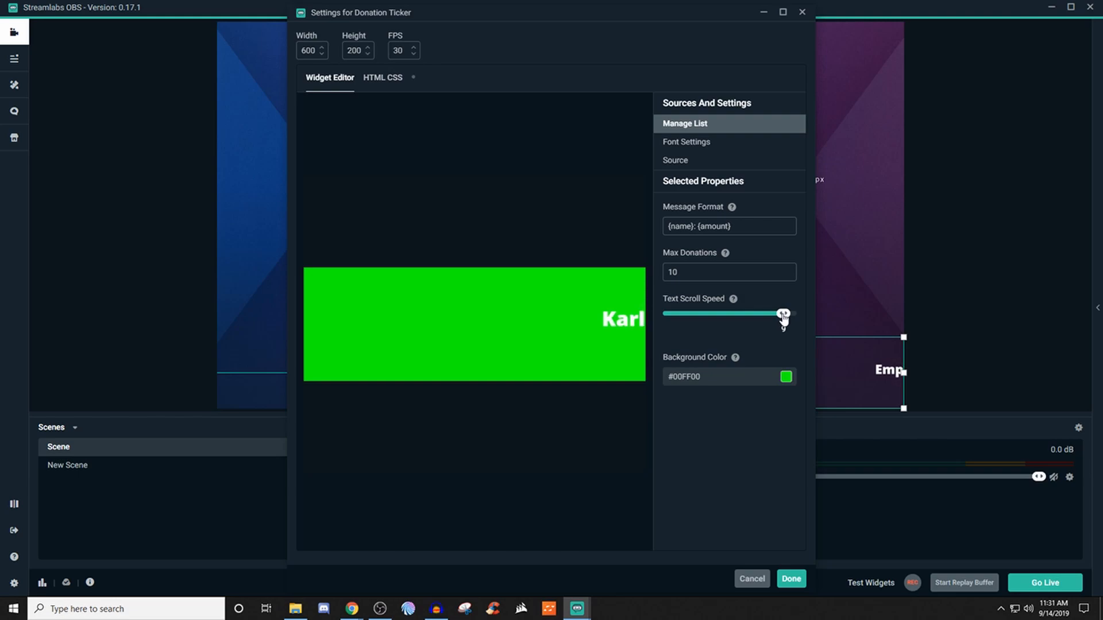
drag(782, 314, 706, 314)
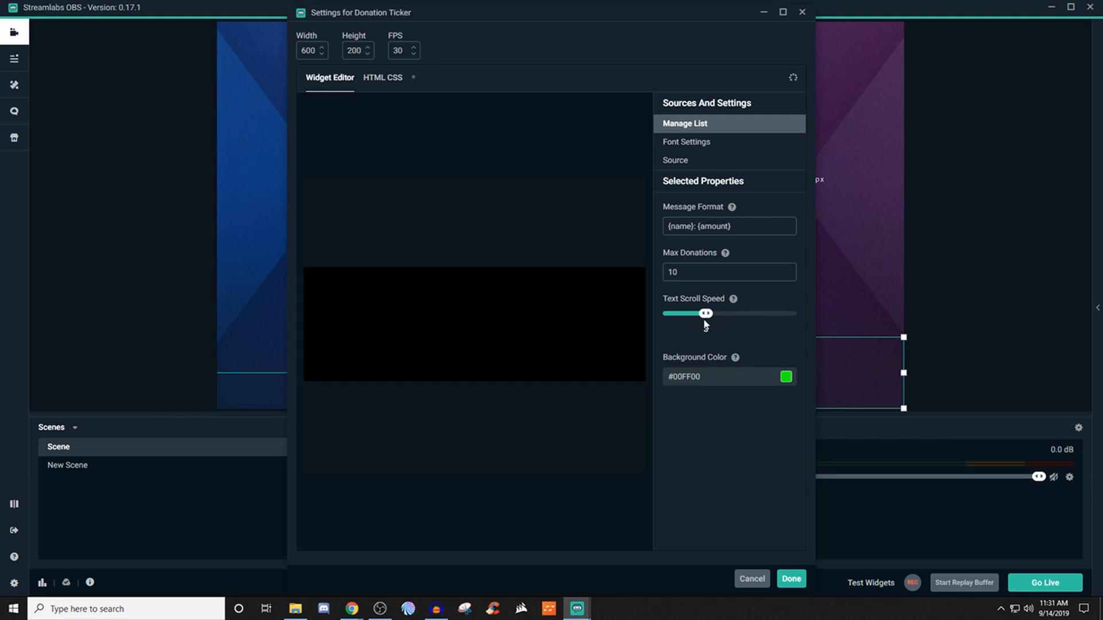
drag(707, 313, 686, 313)
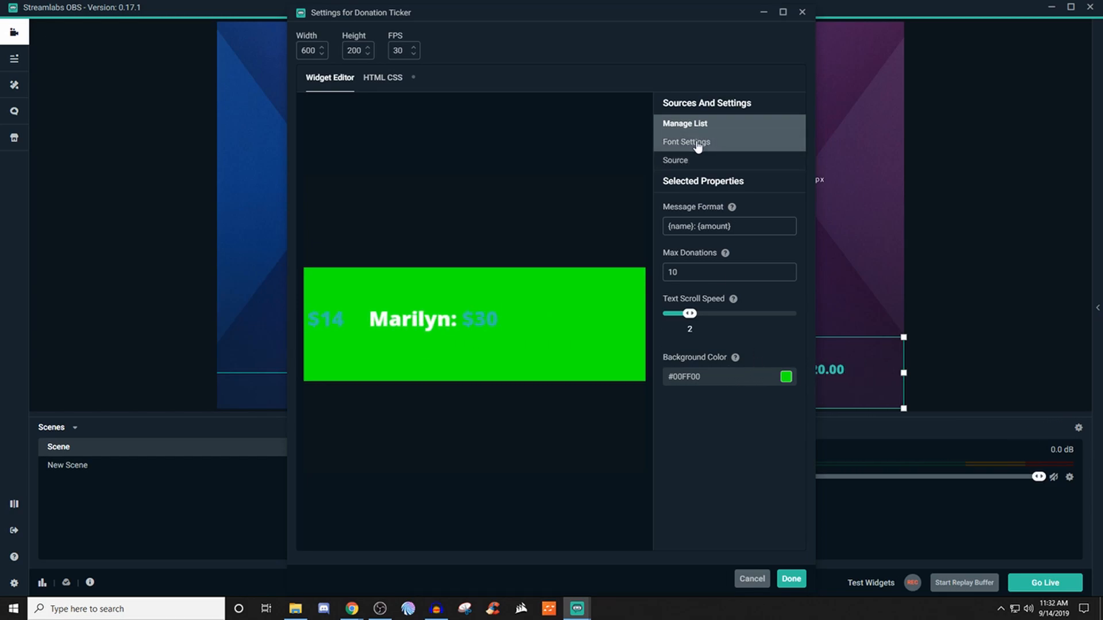
- Set the ticker font size to 48 and weight to 600, then finish so it scrolls in the scene
click(686, 141)
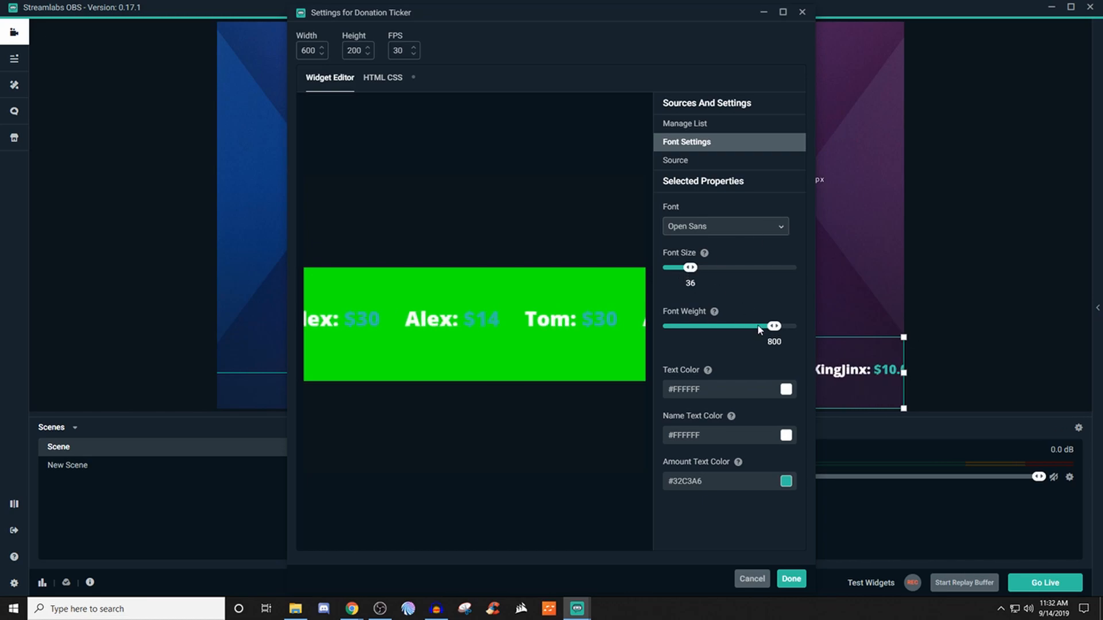
drag(690, 268, 701, 268)
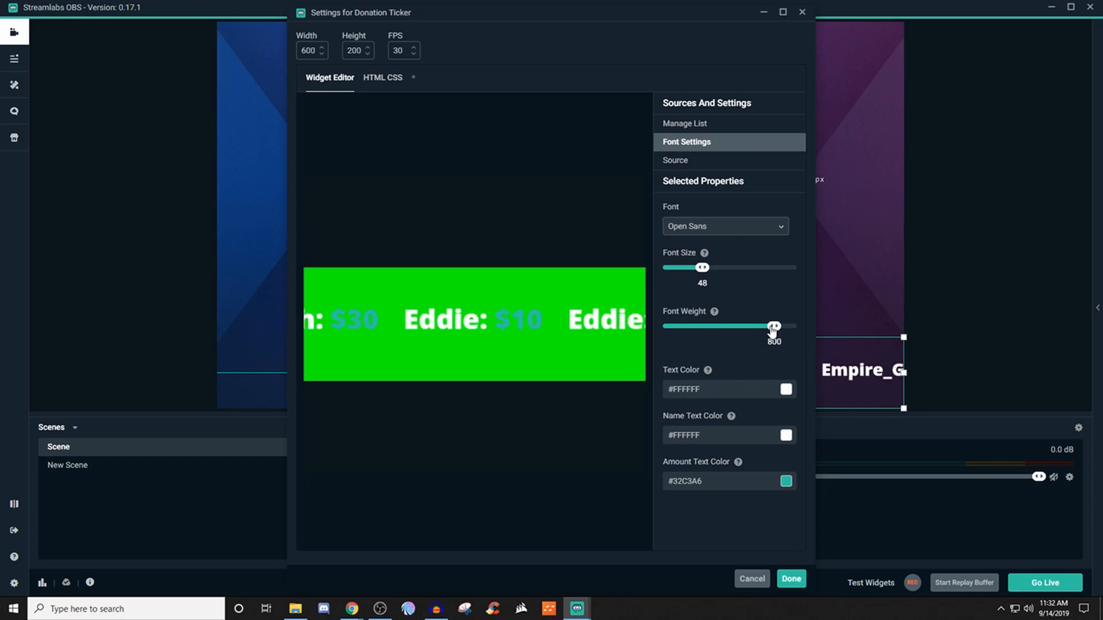
drag(772, 325, 729, 325)
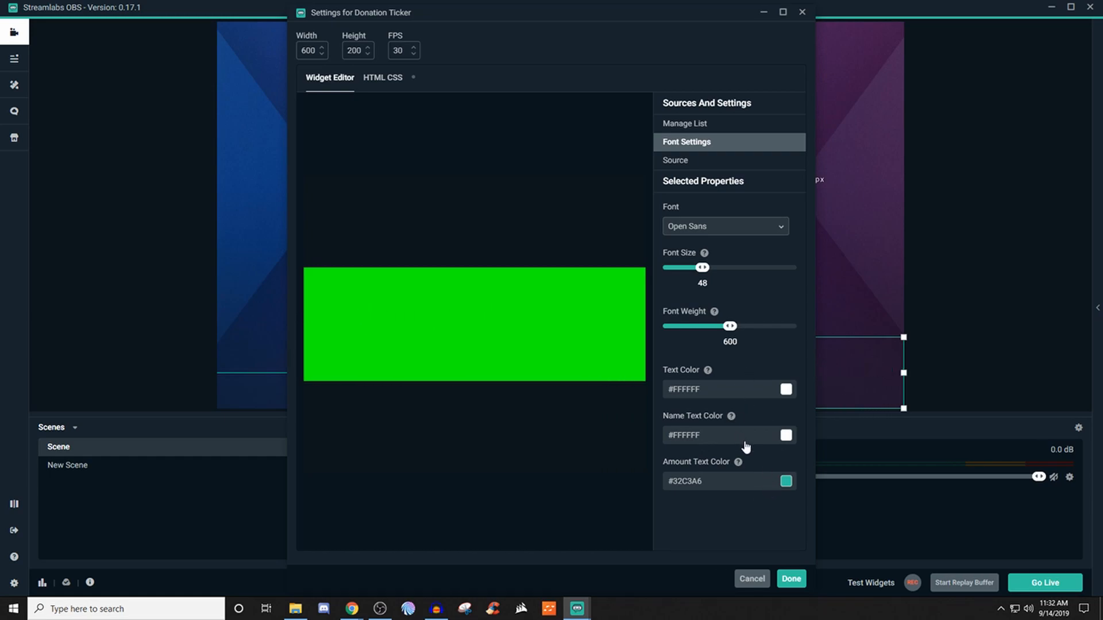
click(674, 159)
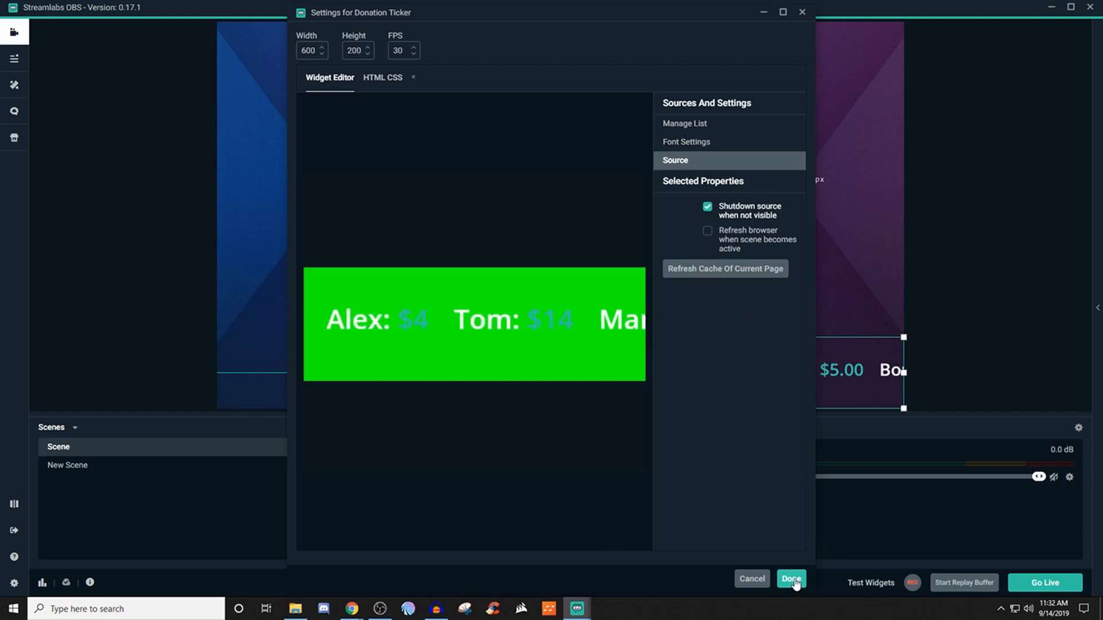
click(789, 577)
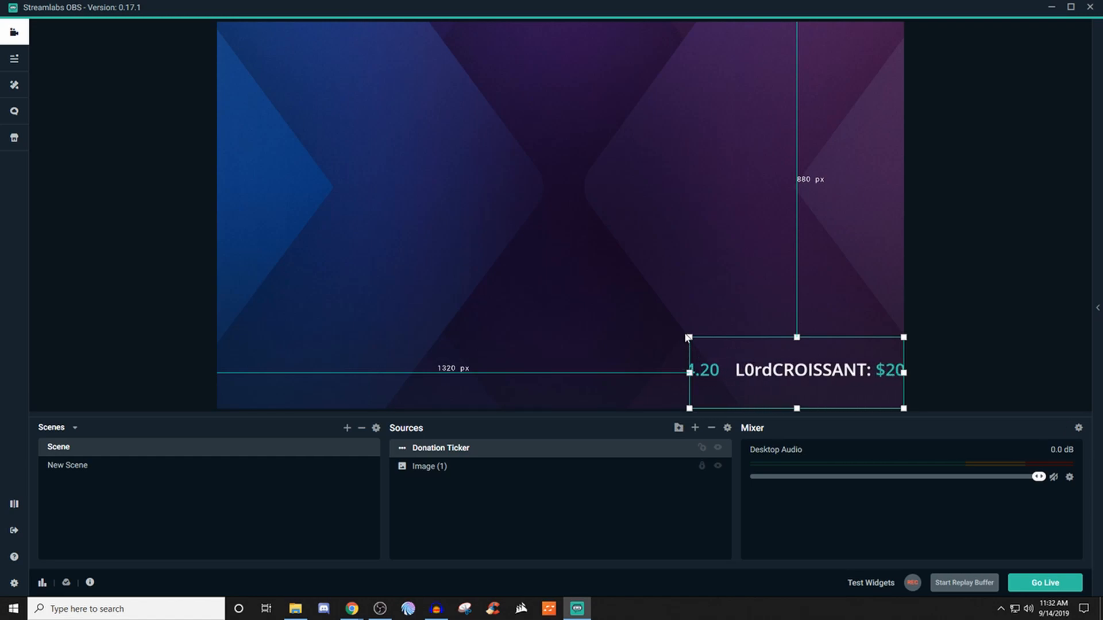
drag(686, 338, 613, 311)
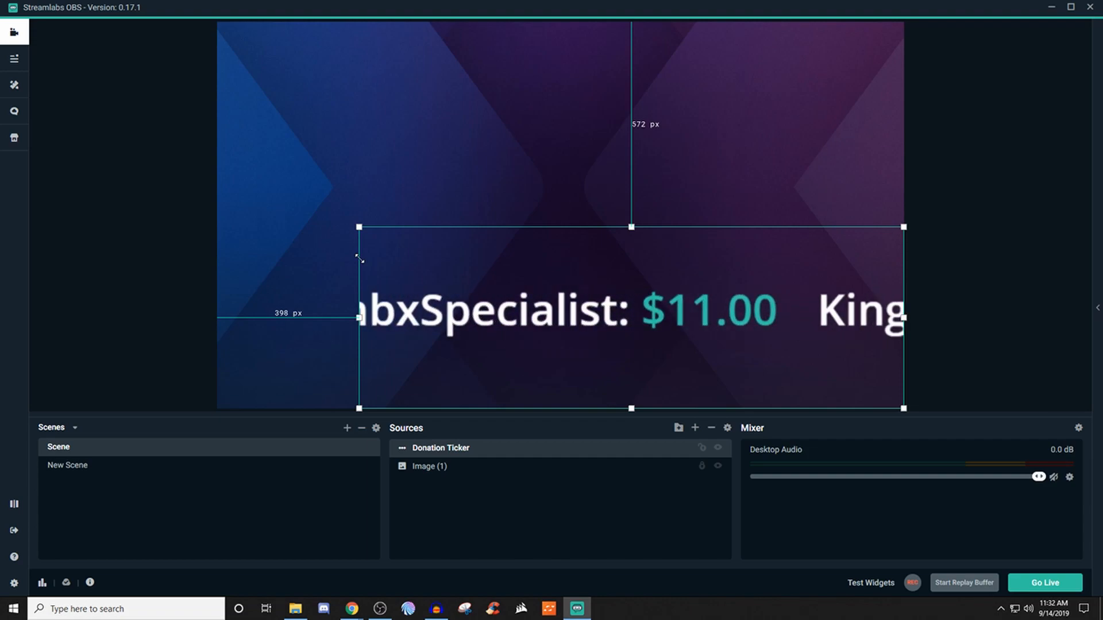
drag(358, 226, 467, 263)
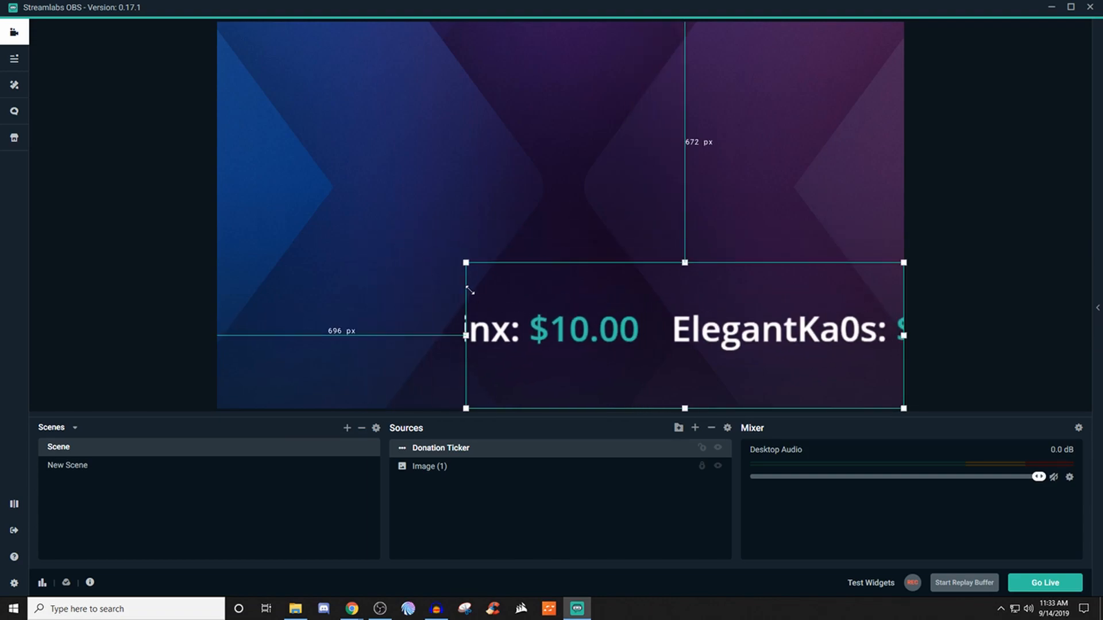
drag(468, 265, 692, 338)
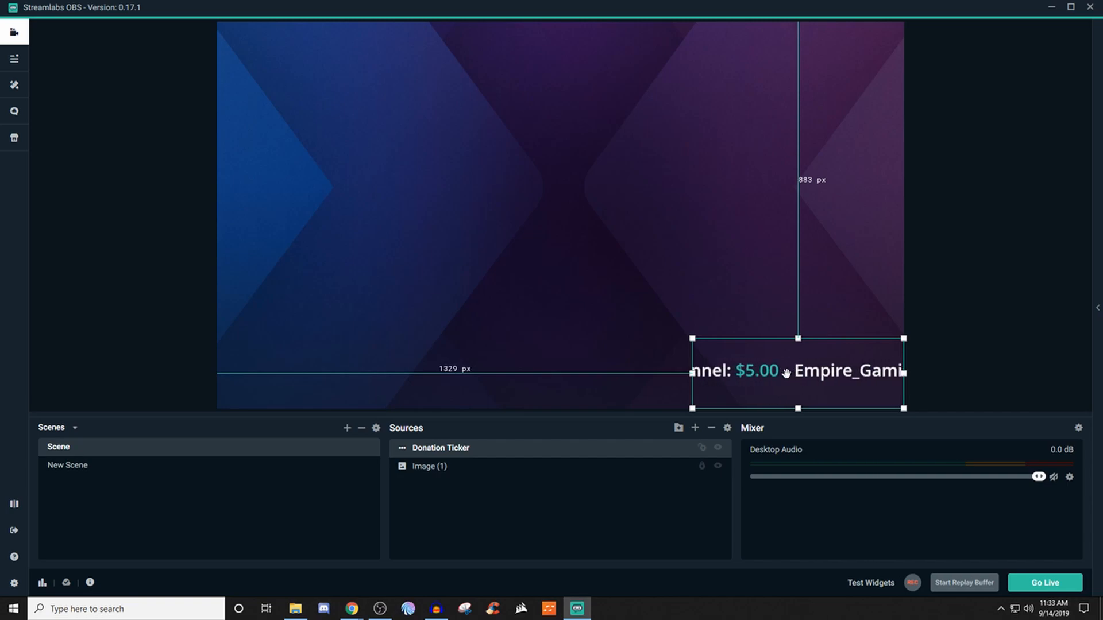
- Raise the ticker's width to 1200 px via its Properties so it spans the preview
right_click(786, 372)
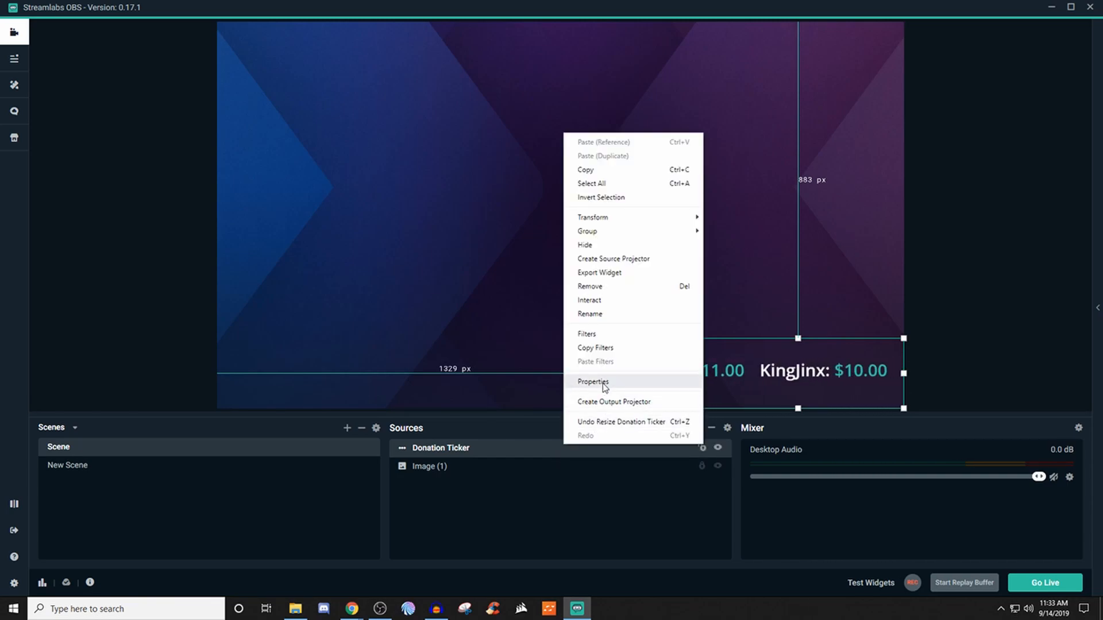
click(592, 381)
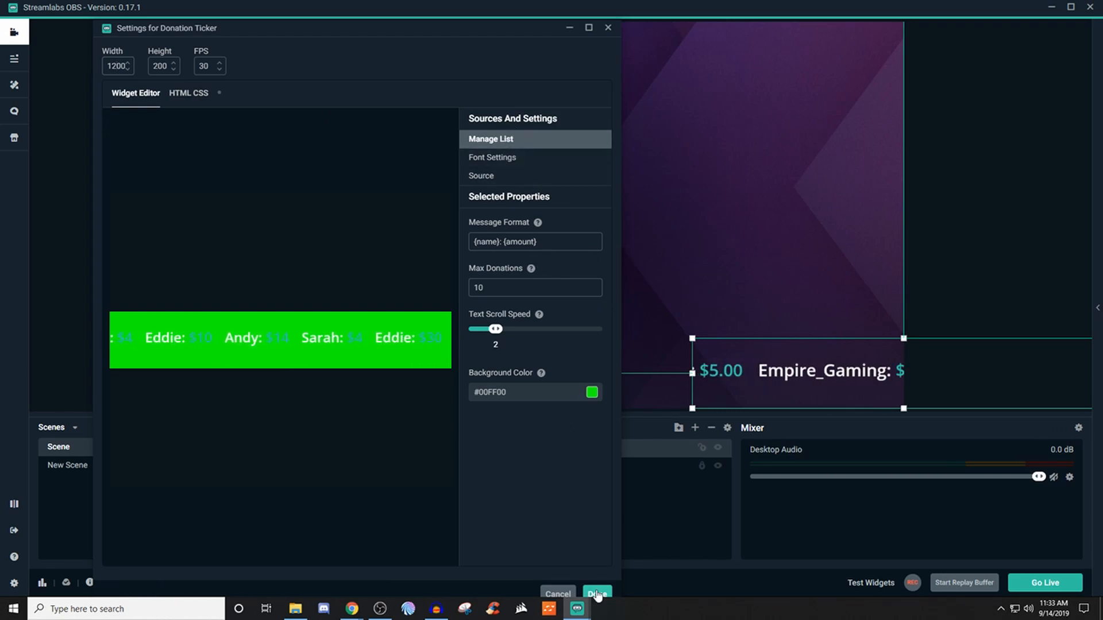
click(596, 593)
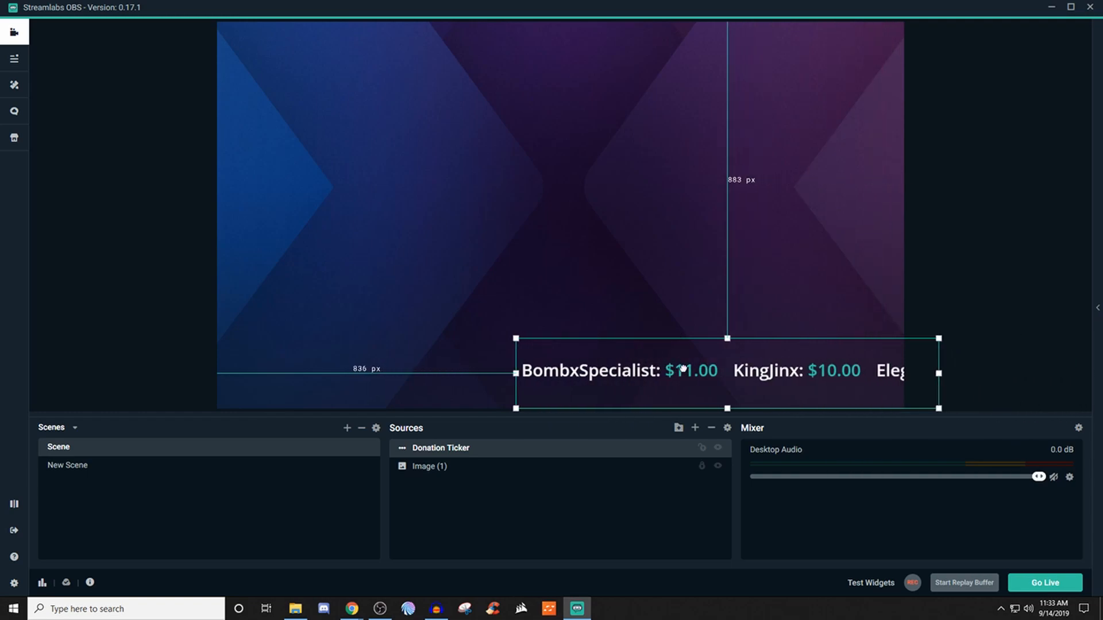